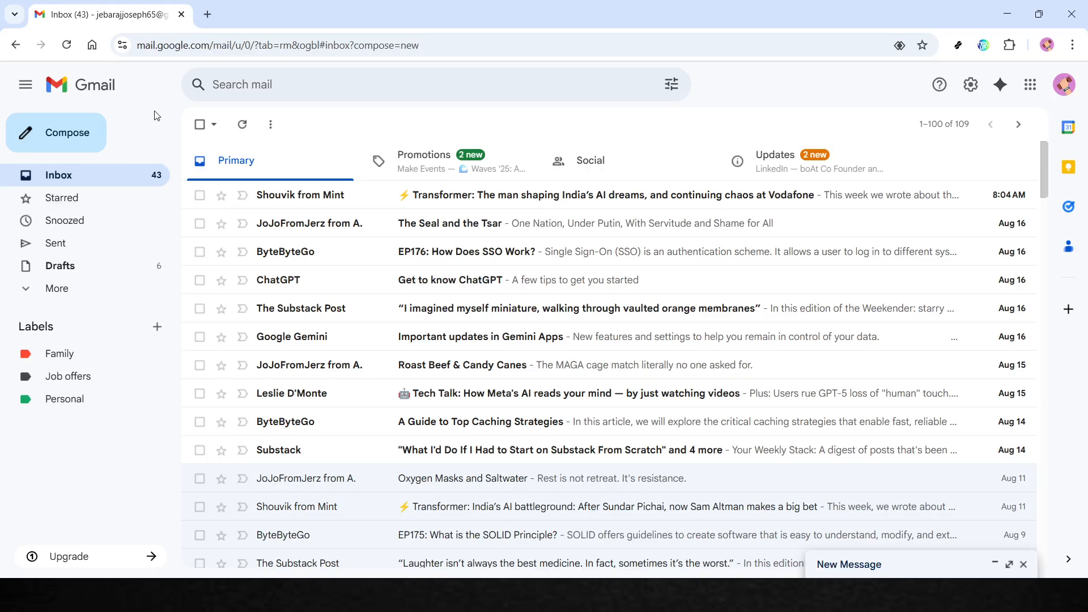
pyautogui.moveTo(151, 101)
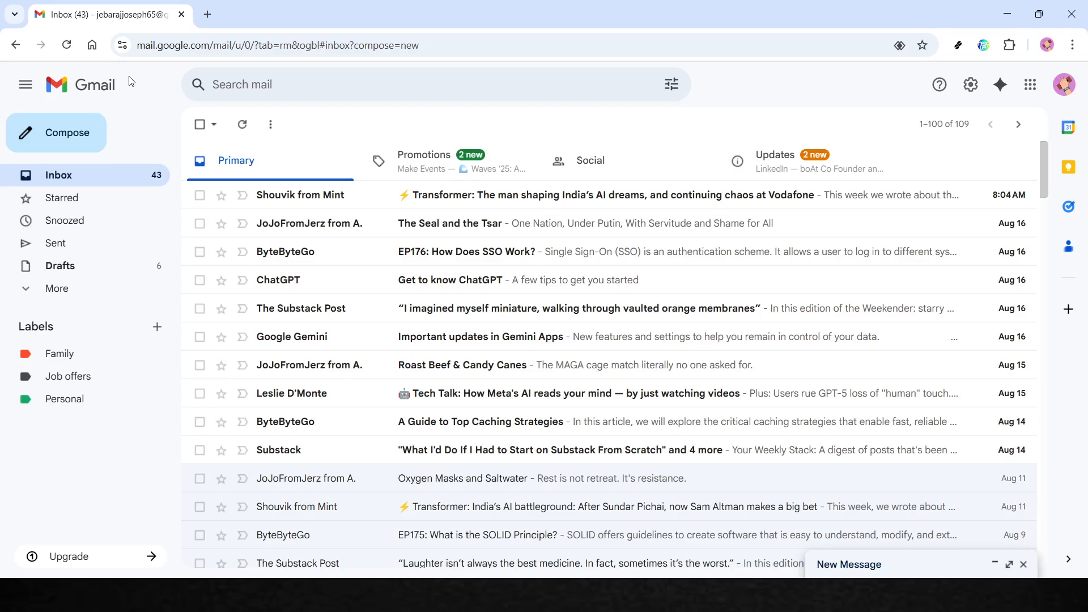
pyautogui.moveTo(130, 78)
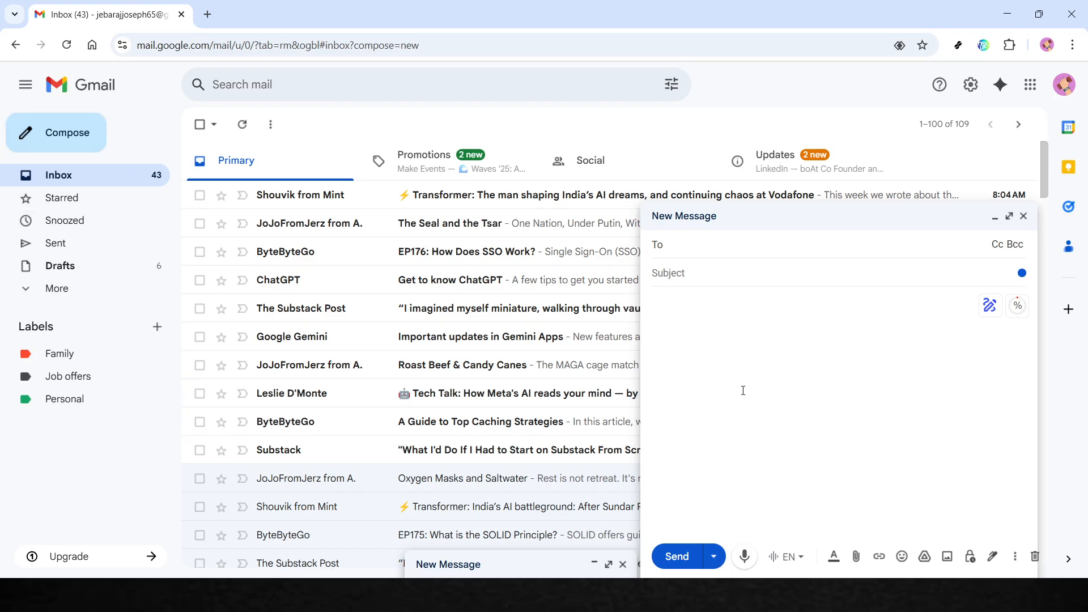
pyautogui.moveTo(755, 372)
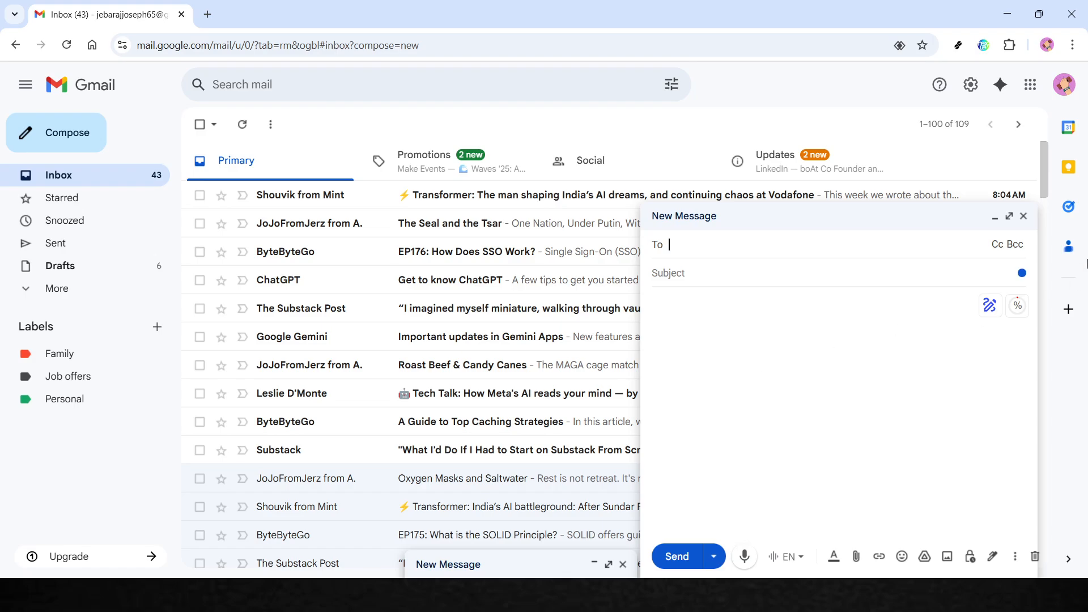
pyautogui.moveTo(989, 305)
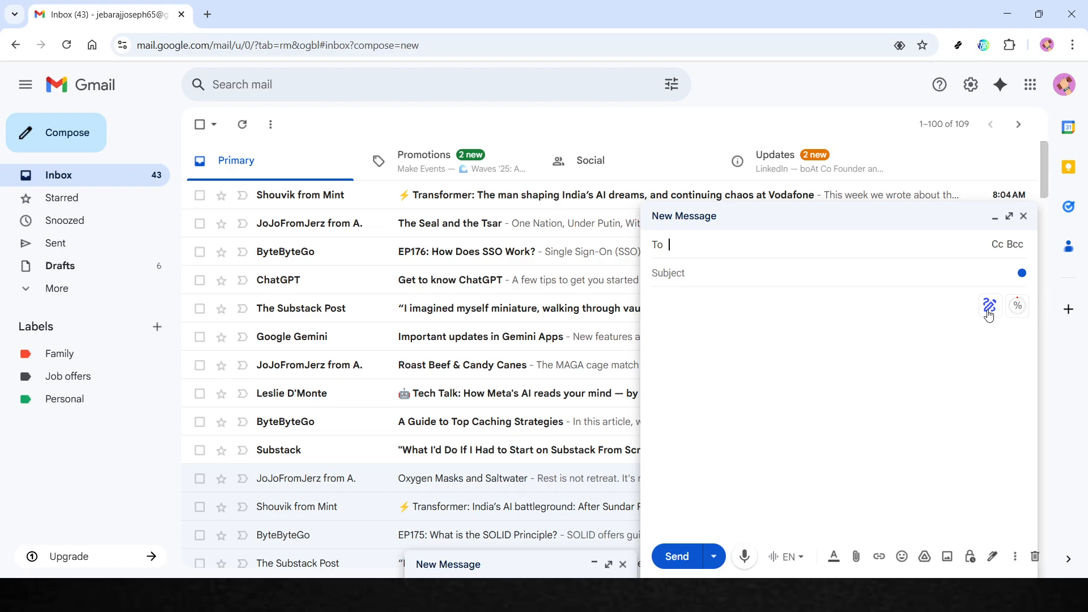
# Step: Bring up the Salesgear AI email-writing assistant panel inside the new message draft
pyautogui.click(989, 305)
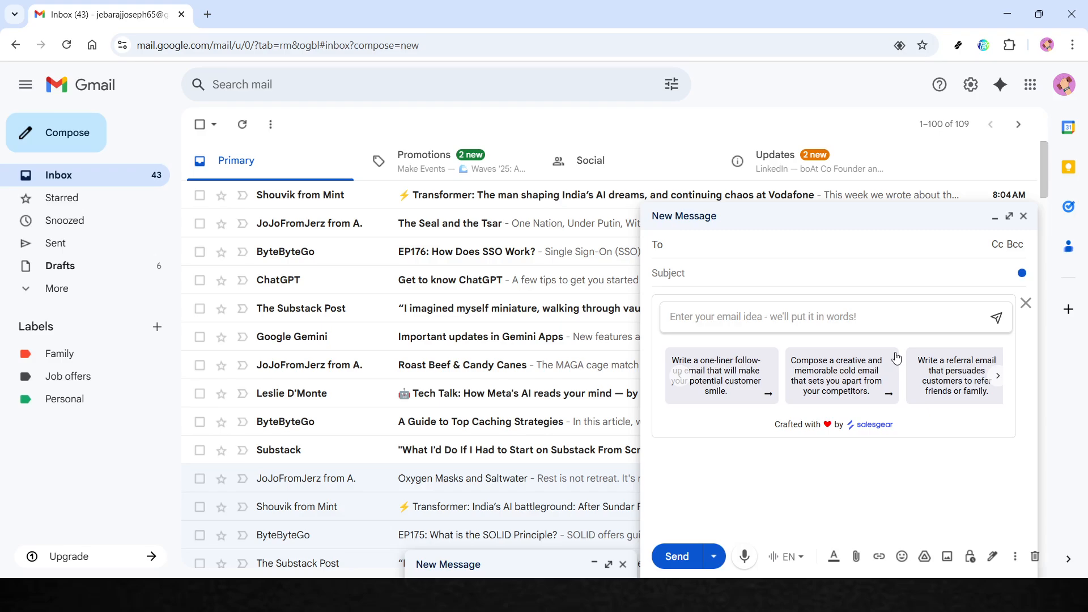
pyautogui.moveTo(794, 382)
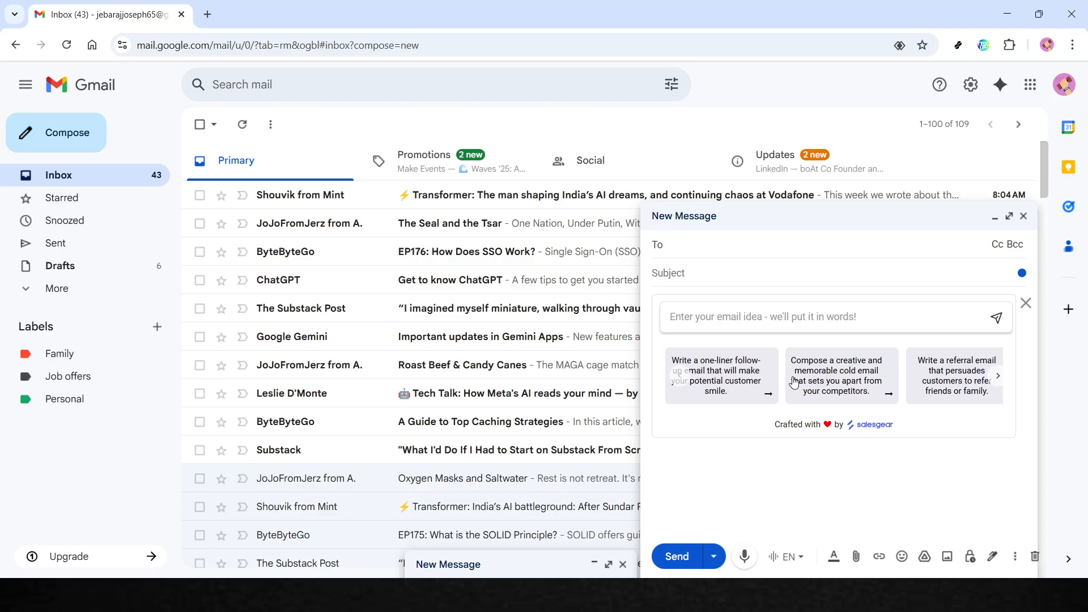
pyautogui.moveTo(906, 393)
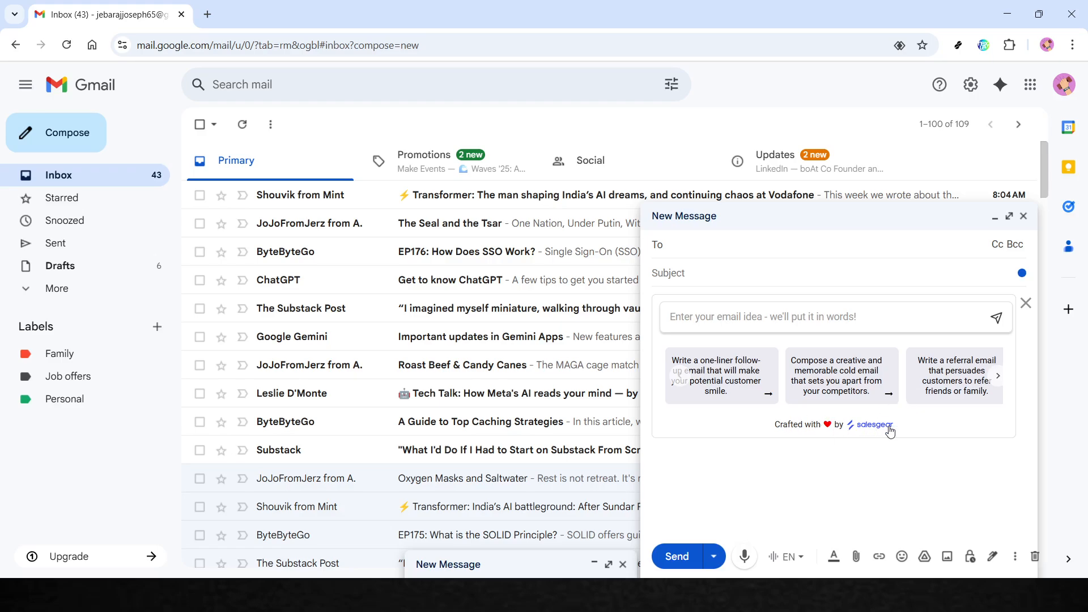
pyautogui.moveTo(953, 413)
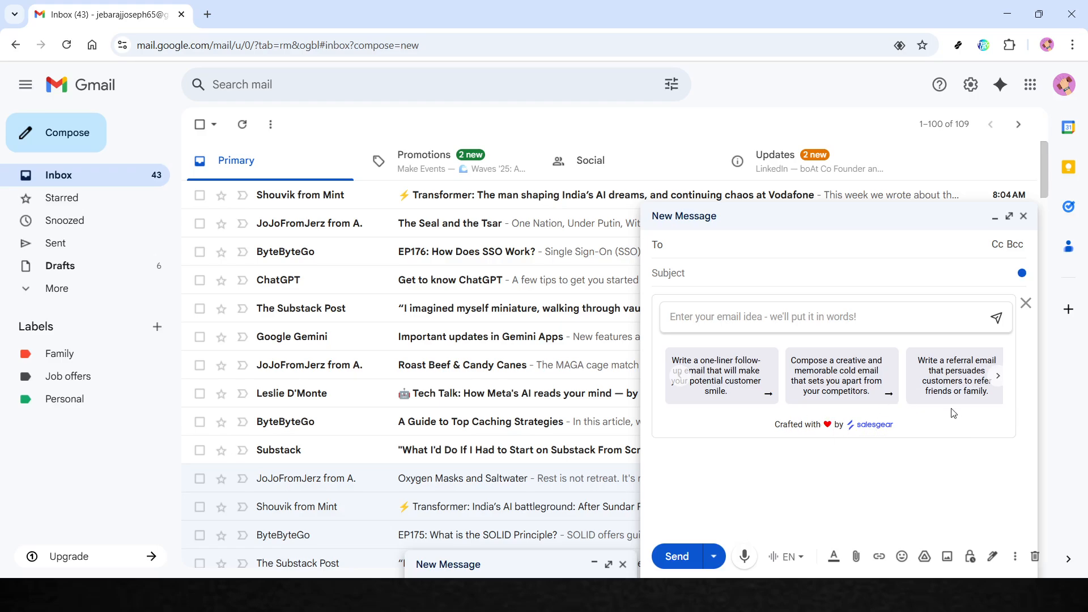
pyautogui.moveTo(852, 388)
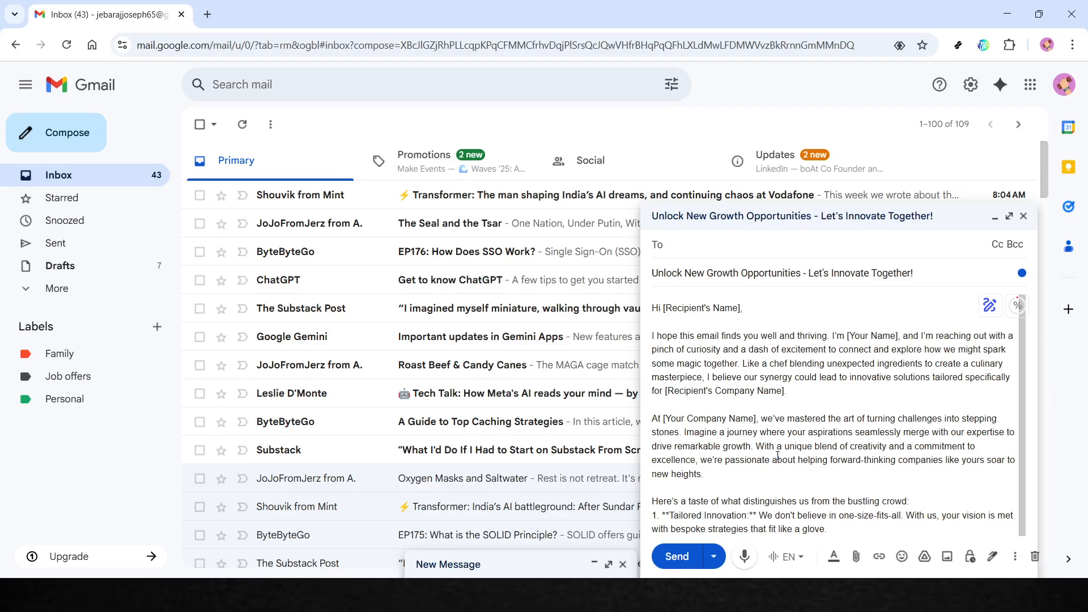
pyautogui.moveTo(879, 89)
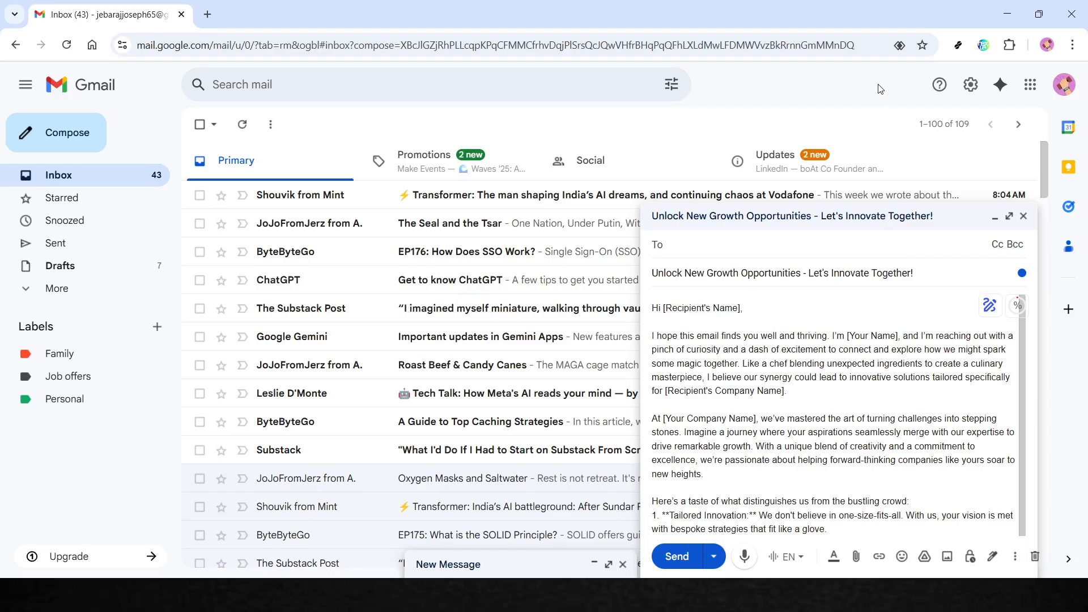
pyautogui.moveTo(922, 235)
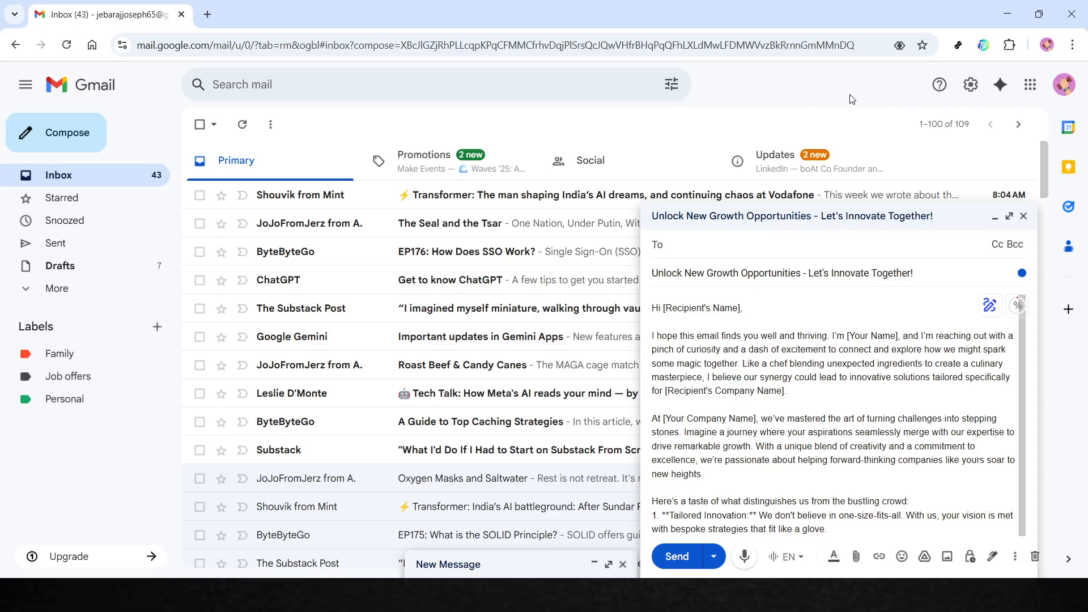
pyautogui.moveTo(913, 359)
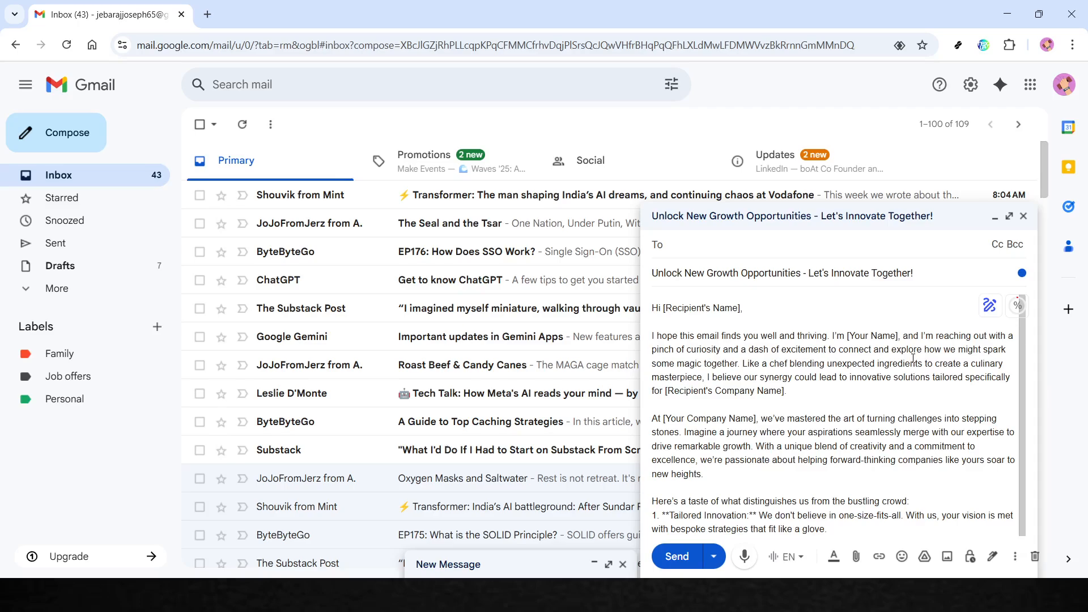
pyautogui.moveTo(938, 85)
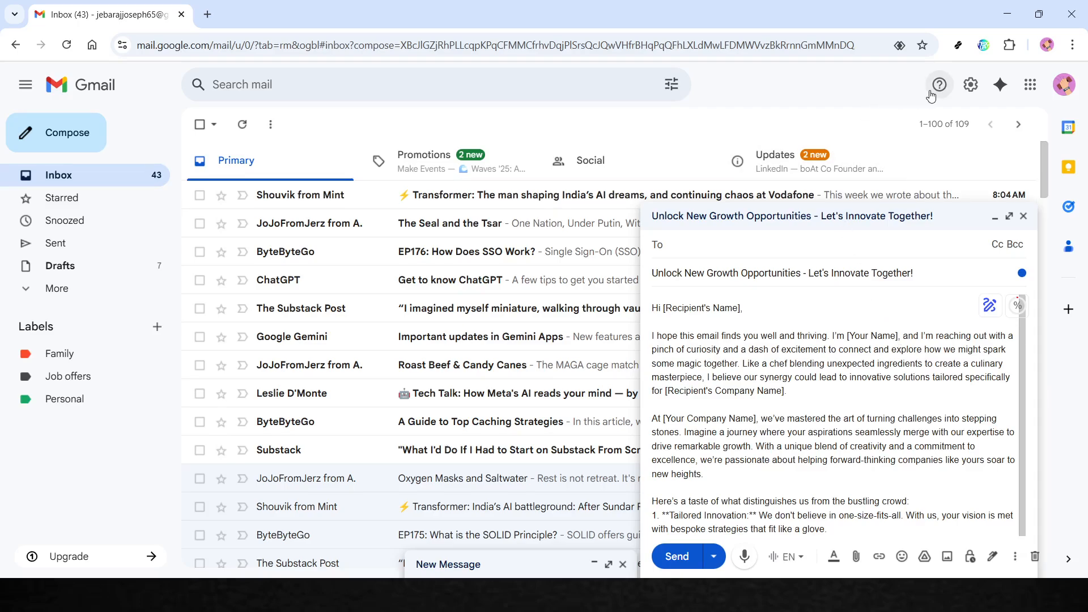
pyautogui.moveTo(970, 85)
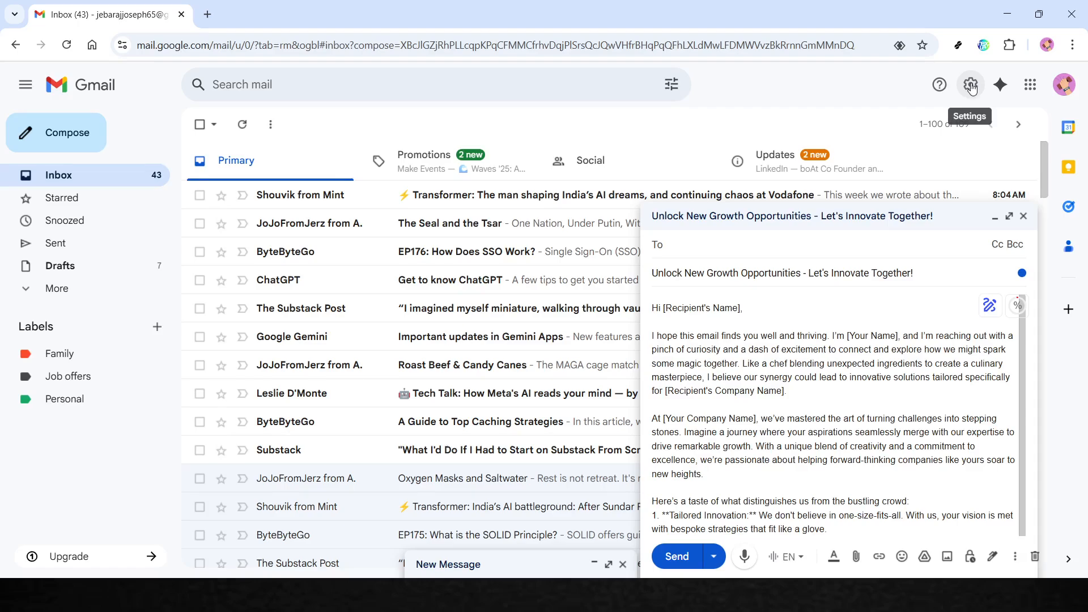
pyautogui.moveTo(970, 95)
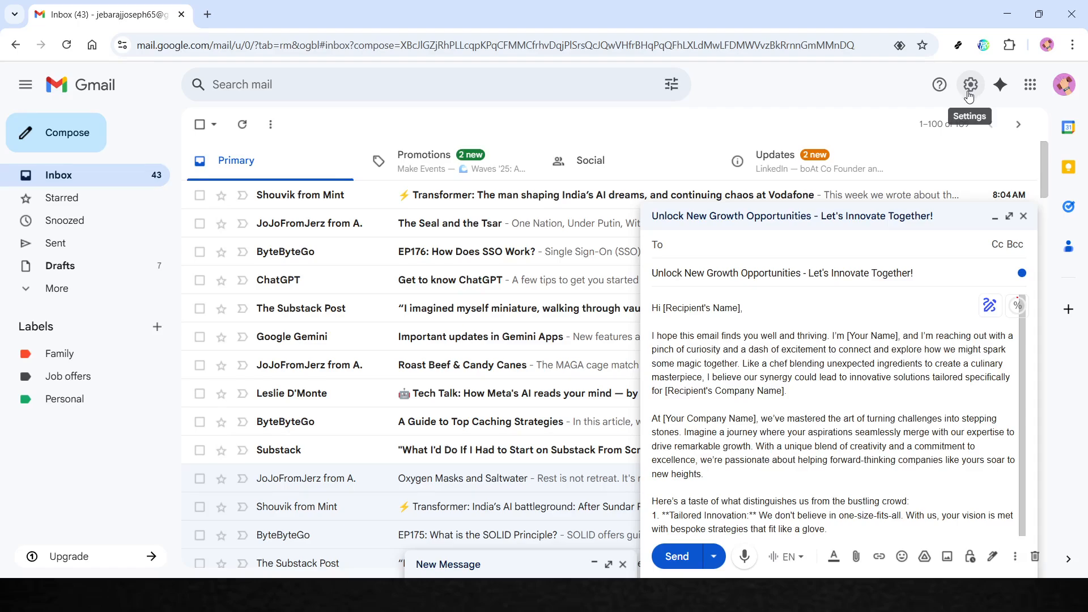
pyautogui.moveTo(976, 101)
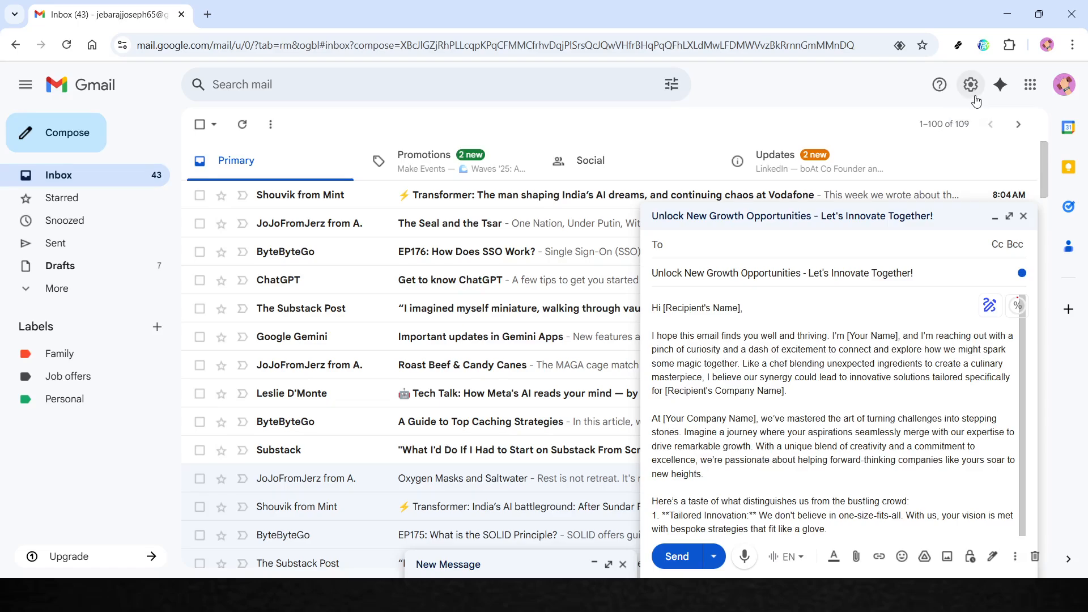
pyautogui.moveTo(1000, 84)
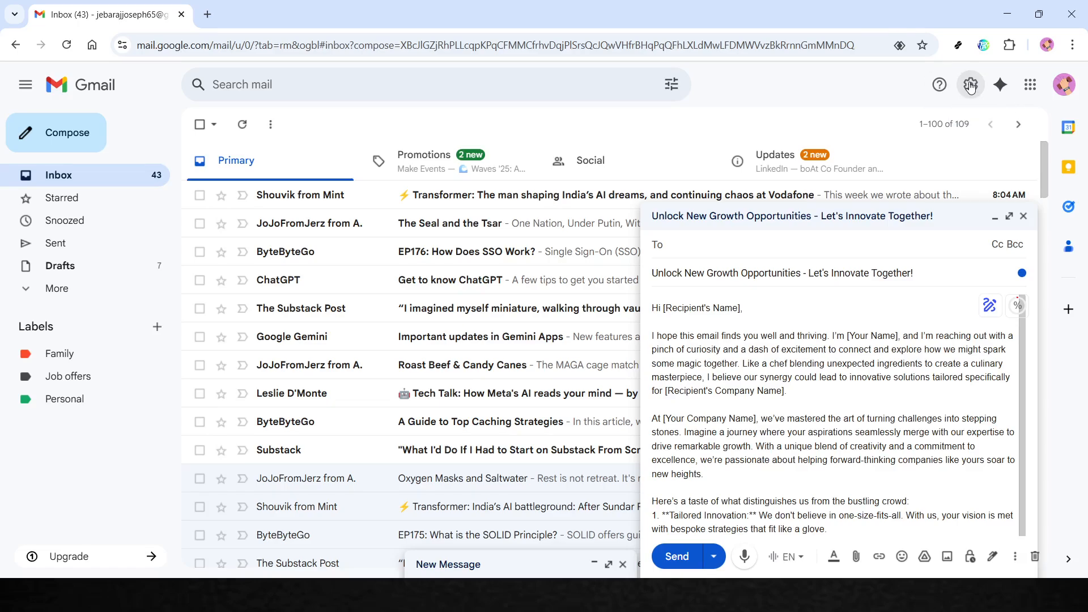
# Step: Show the Quick settings panel from the gear icon in the top bar
pyautogui.click(971, 84)
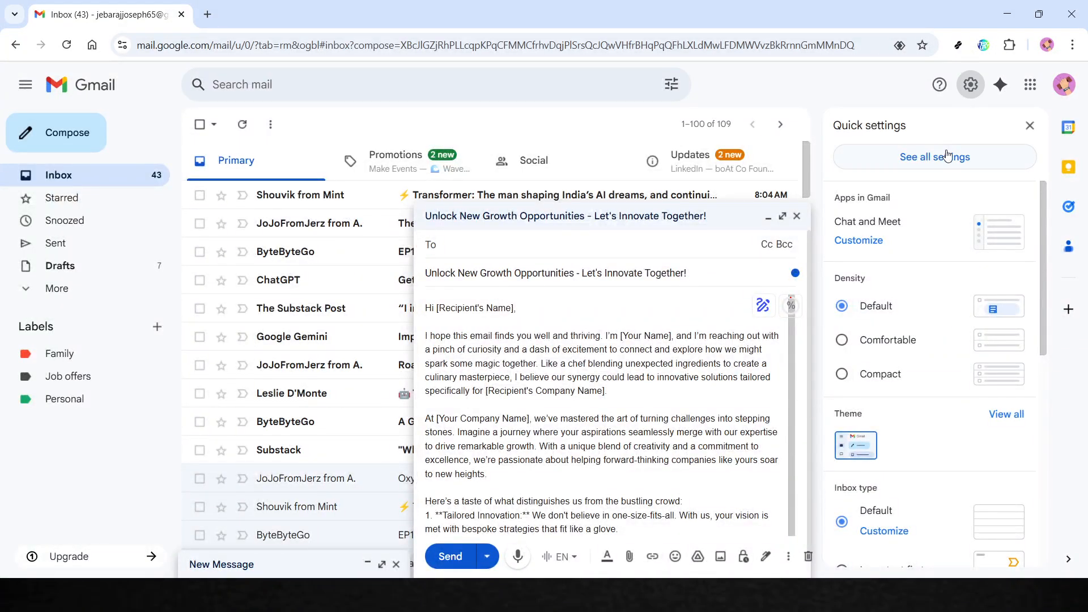
pyautogui.moveTo(942, 167)
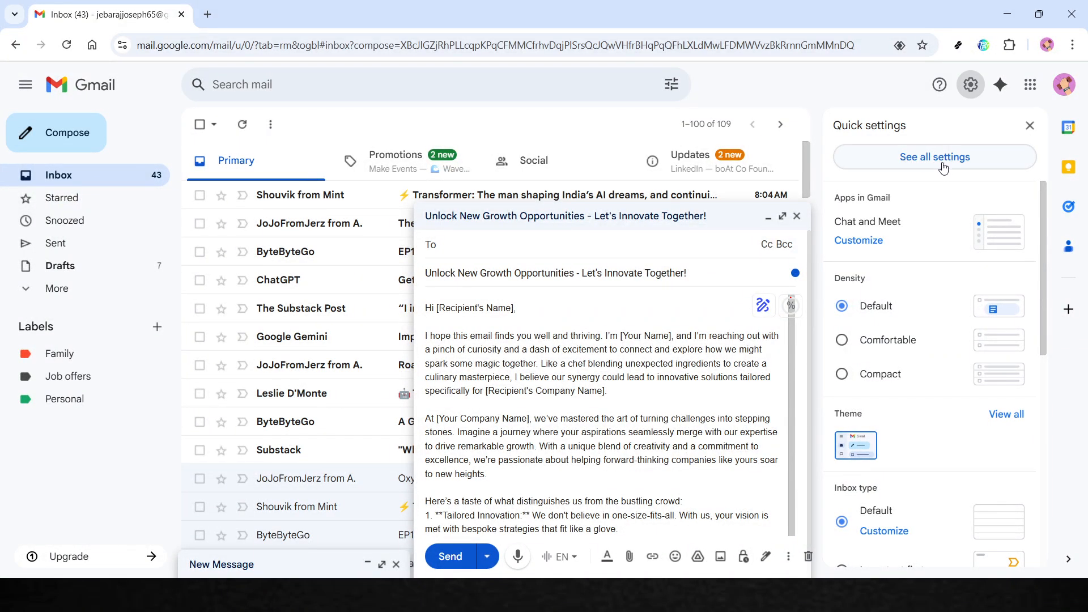
# Step: Go to the full General settings page, minimize the covering draft, and reach the Smart Compose options
pyautogui.click(933, 157)
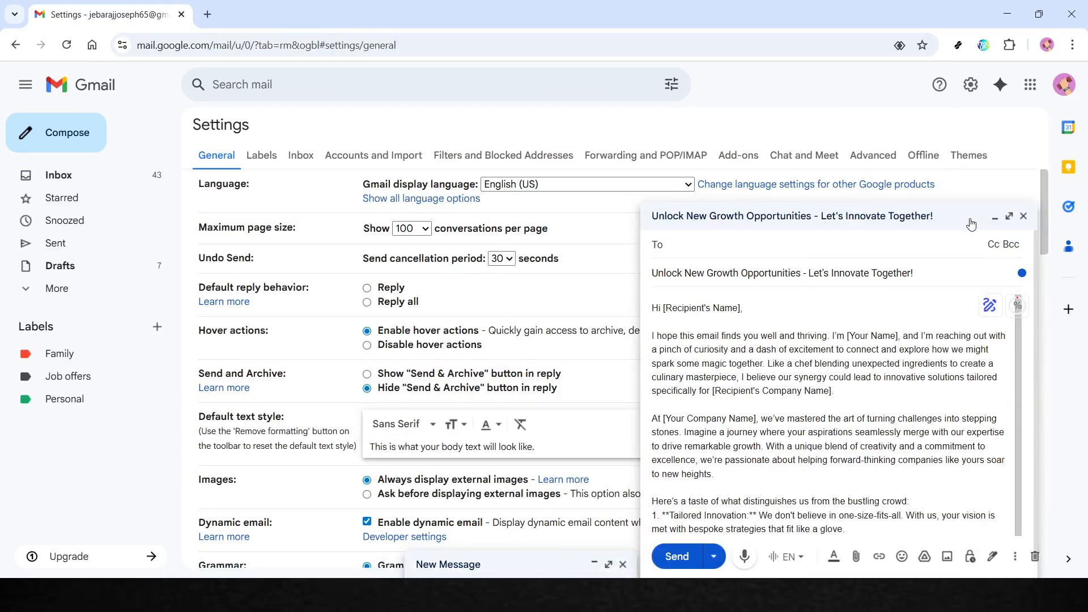
pyautogui.click(994, 215)
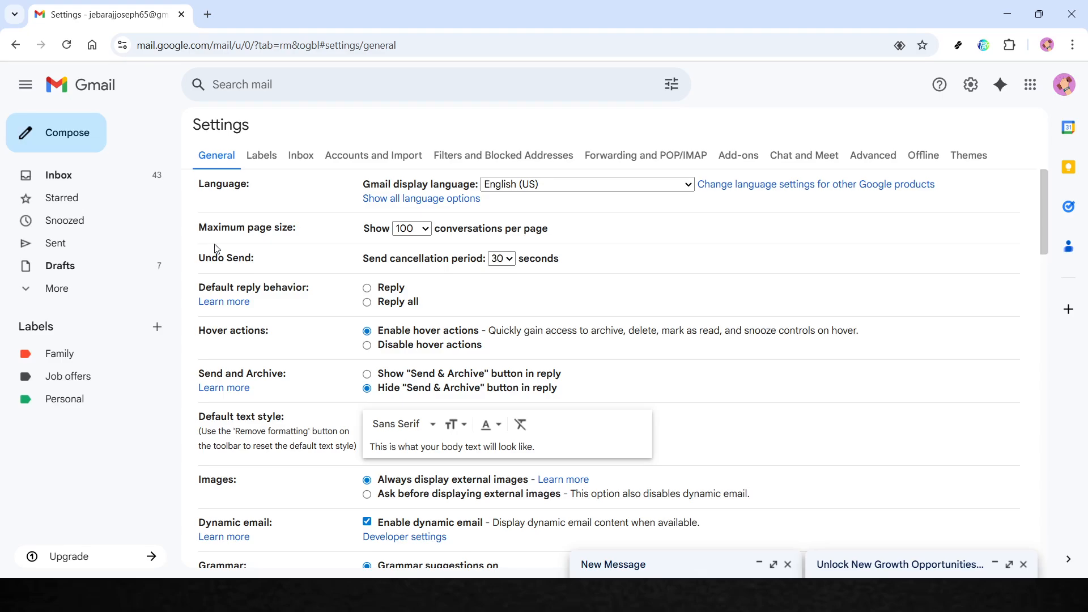
pyautogui.moveTo(239, 167)
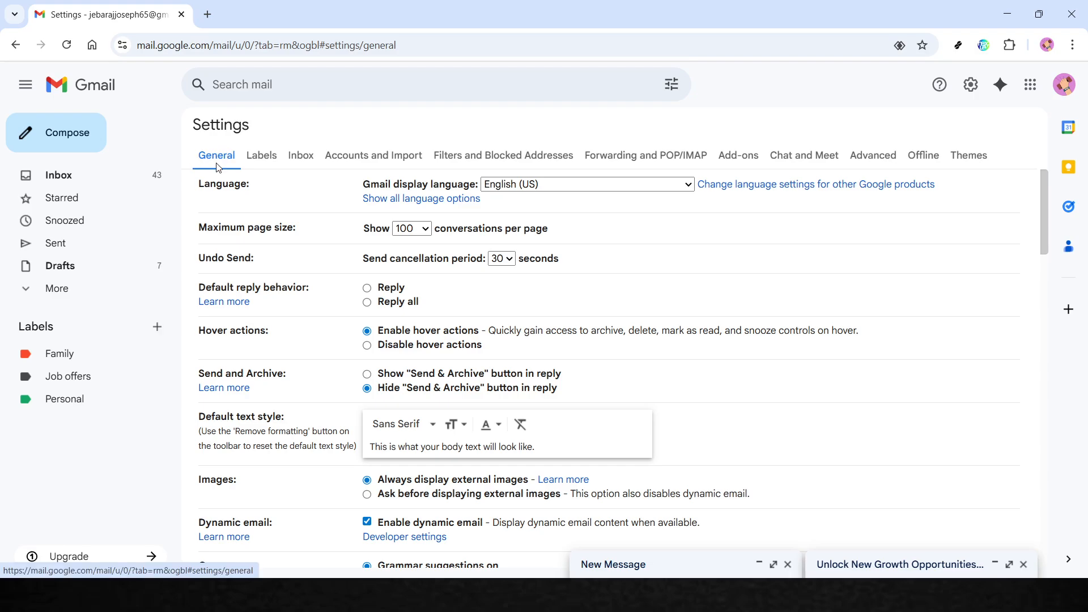
pyautogui.scroll(-3)
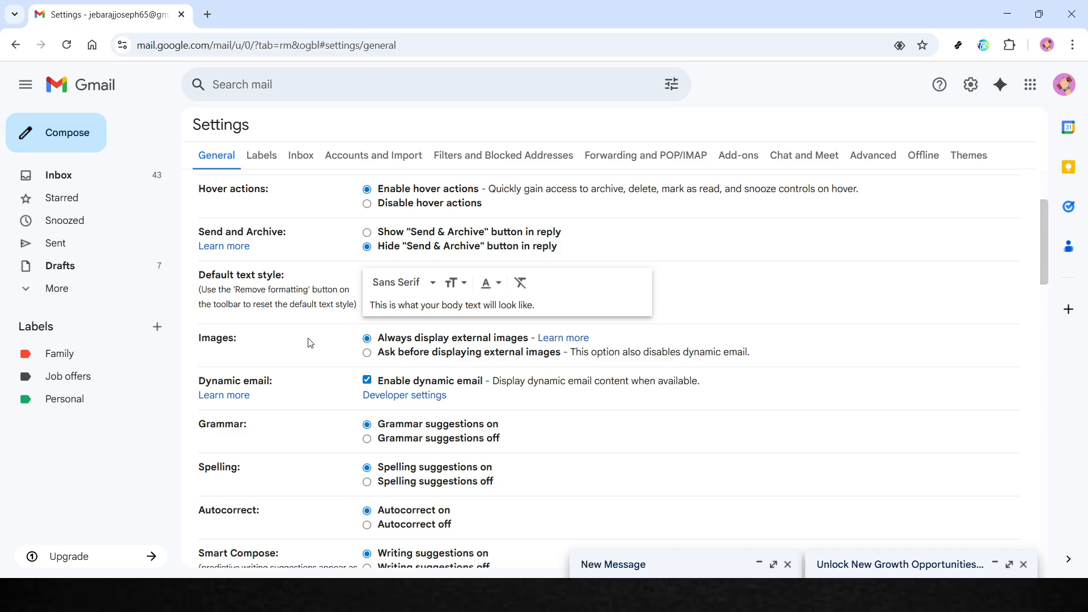
pyautogui.scroll(-3)
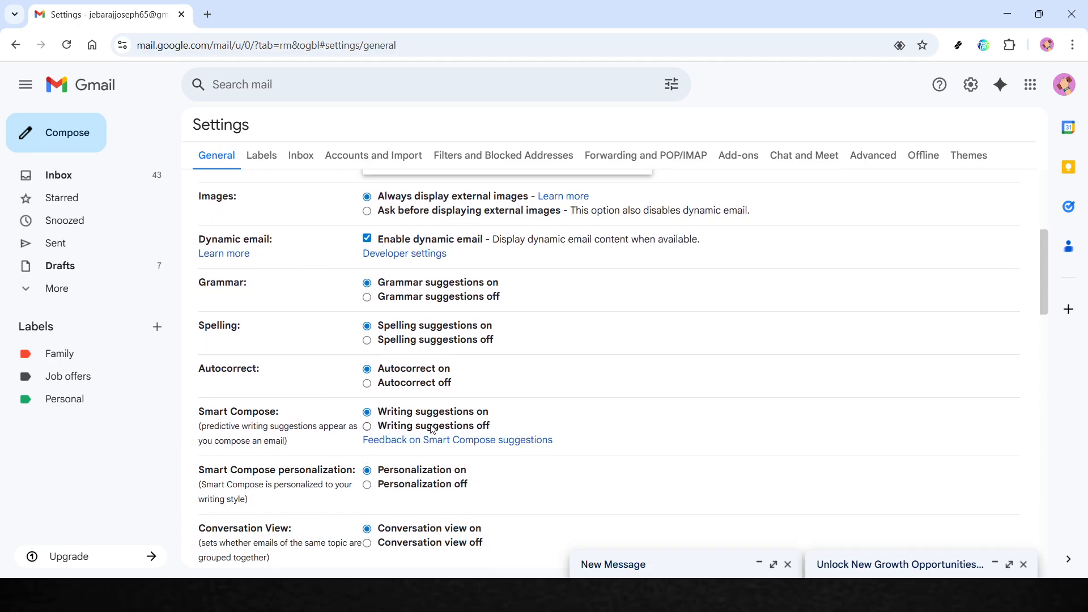
pyautogui.moveTo(426, 442)
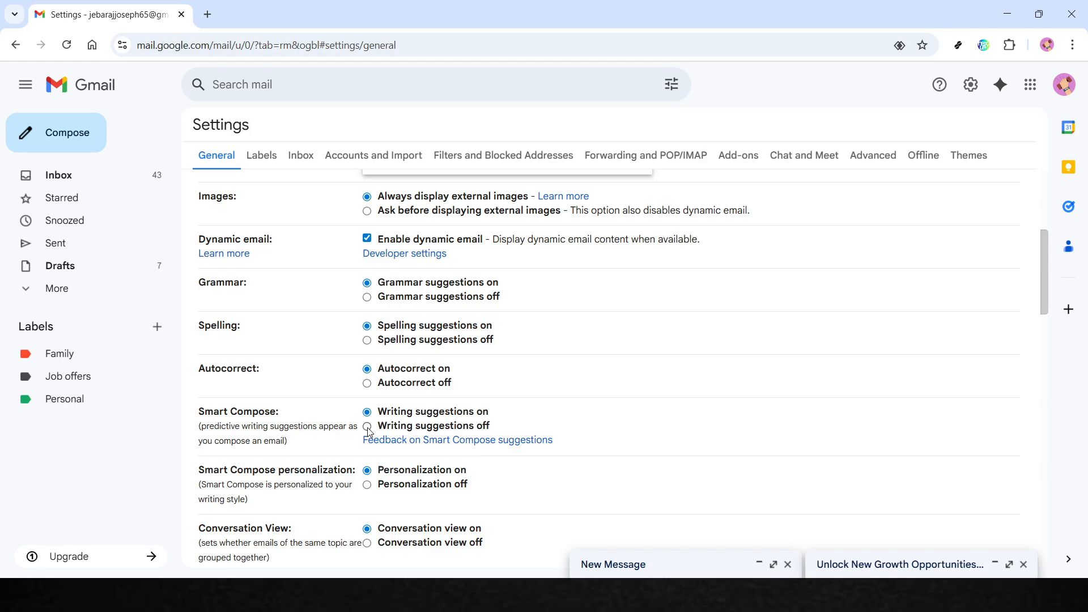
# Step: Select 'Writing suggestions off' for Smart Compose and move down to the personalization option
pyautogui.click(367, 425)
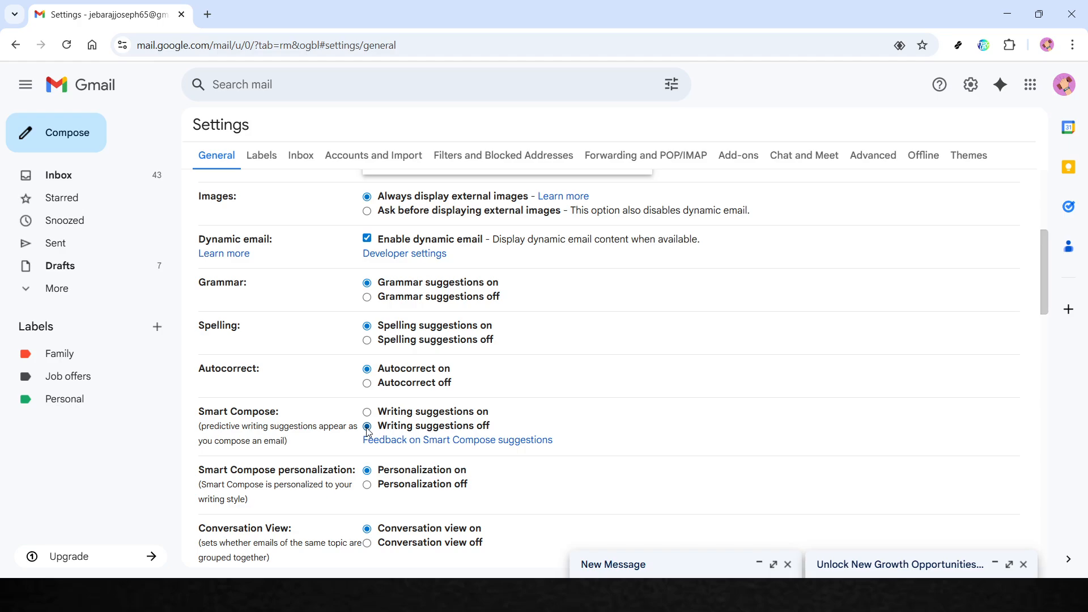
pyautogui.scroll(-3)
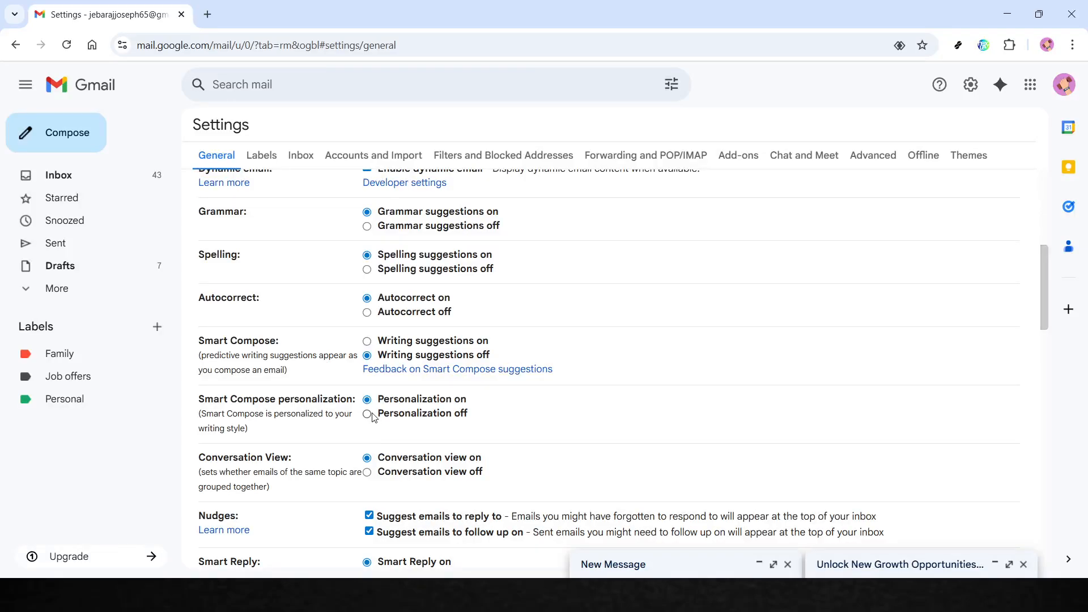
pyautogui.moveTo(371, 418)
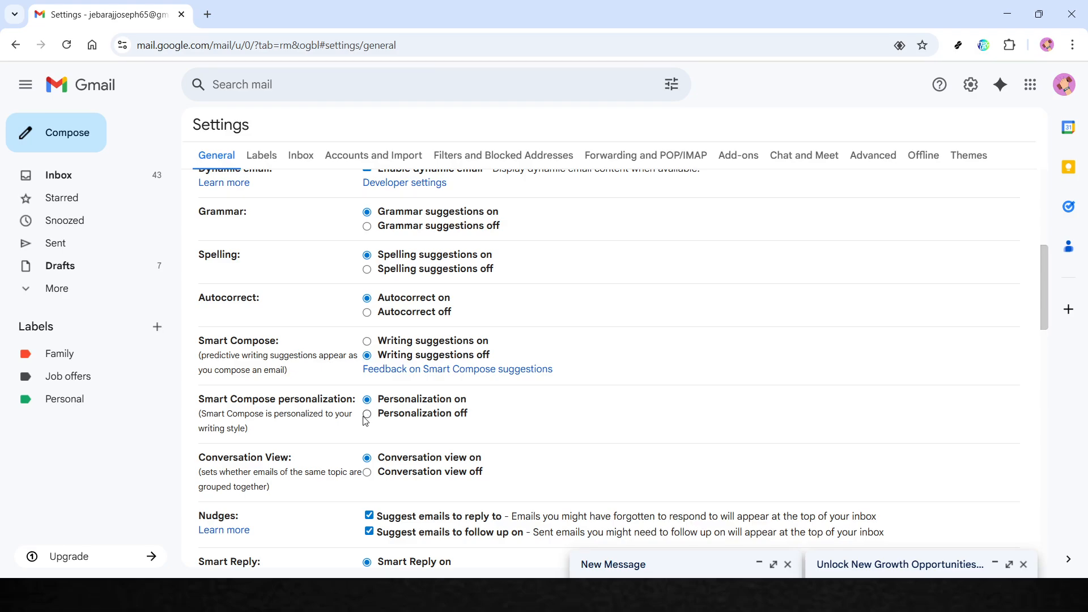
pyautogui.moveTo(367, 416)
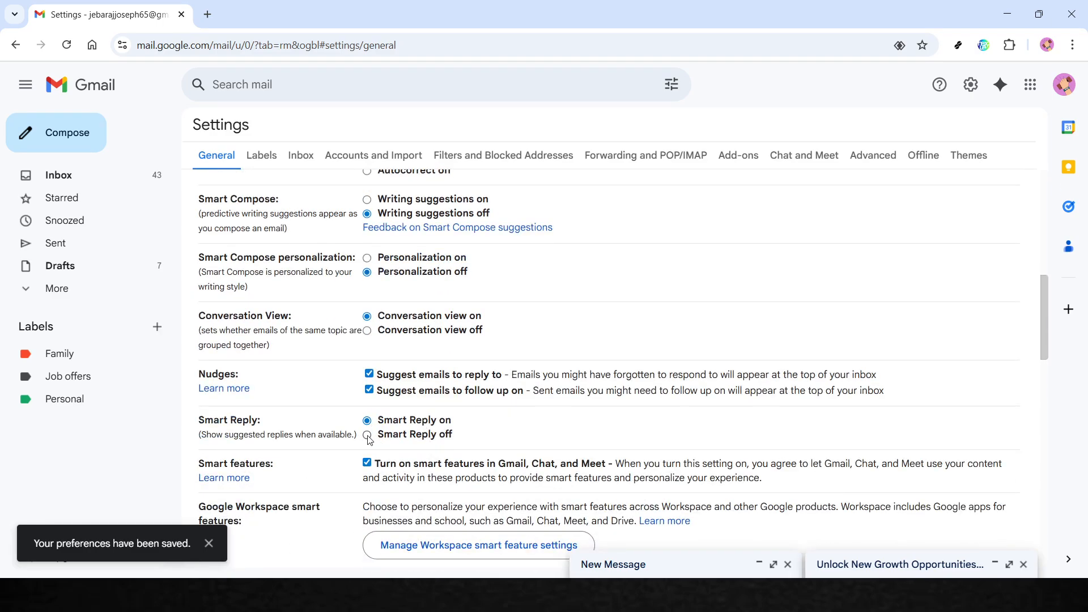
# Step: Select 'Smart Reply off' and move to the bottom of the settings page toward Save Changes
pyautogui.click(367, 434)
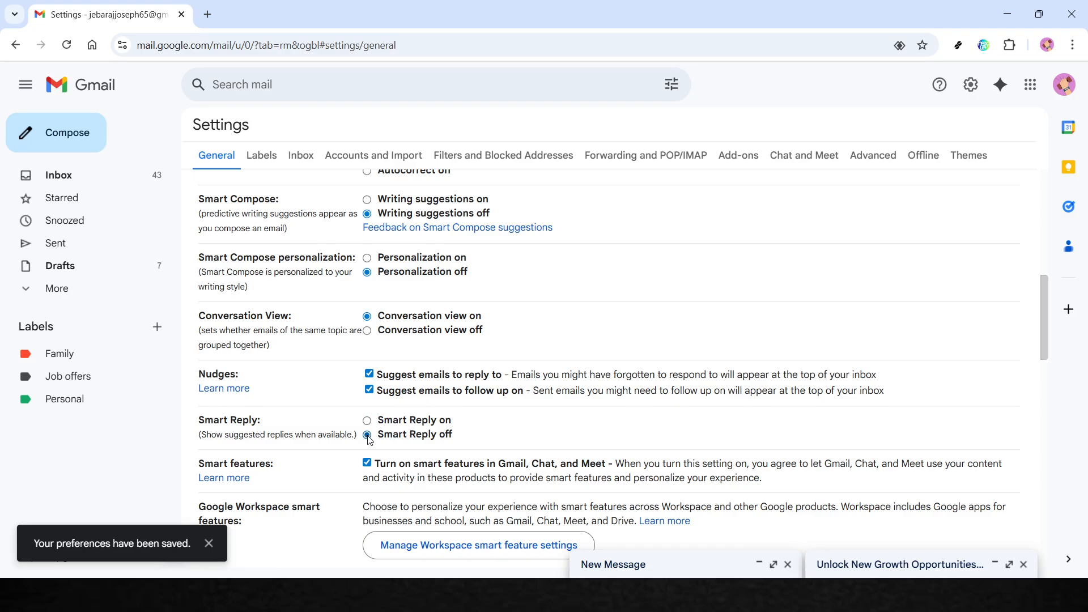
pyautogui.scroll(-3)
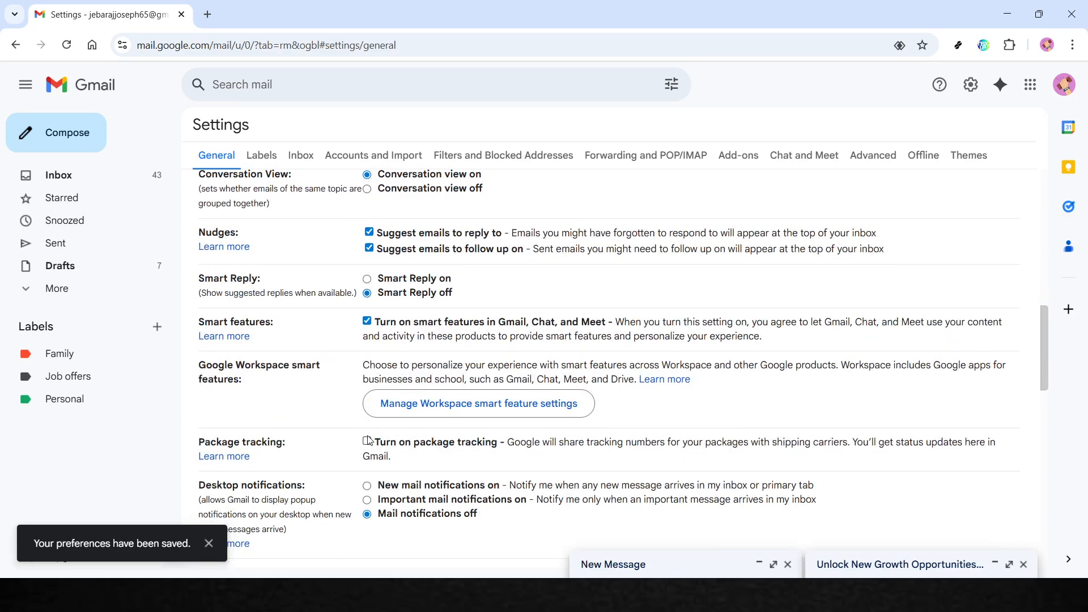
pyautogui.scroll(-3)
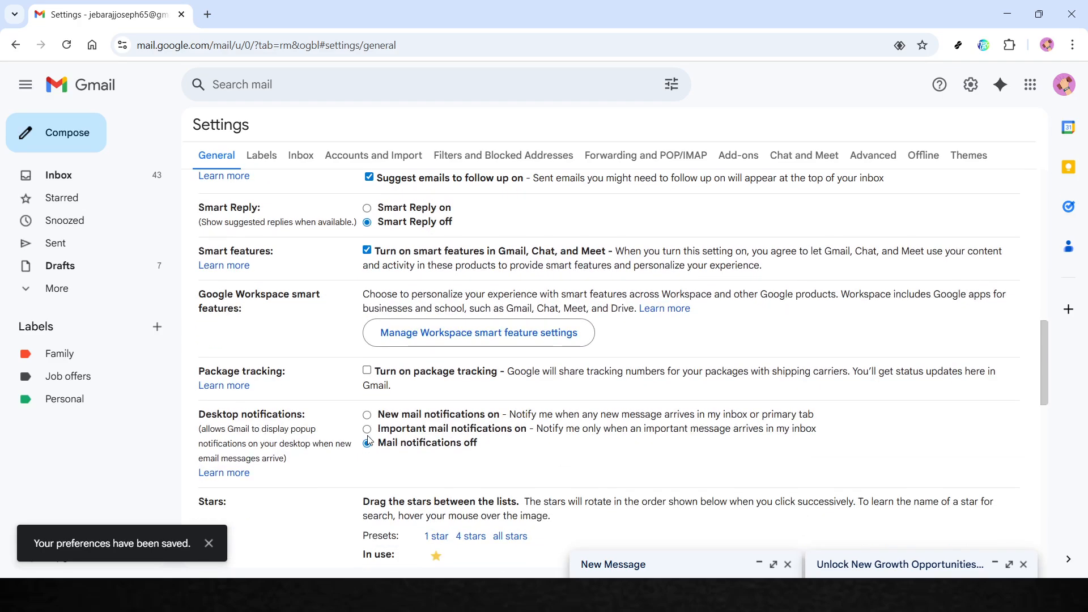
pyautogui.scroll(-3)
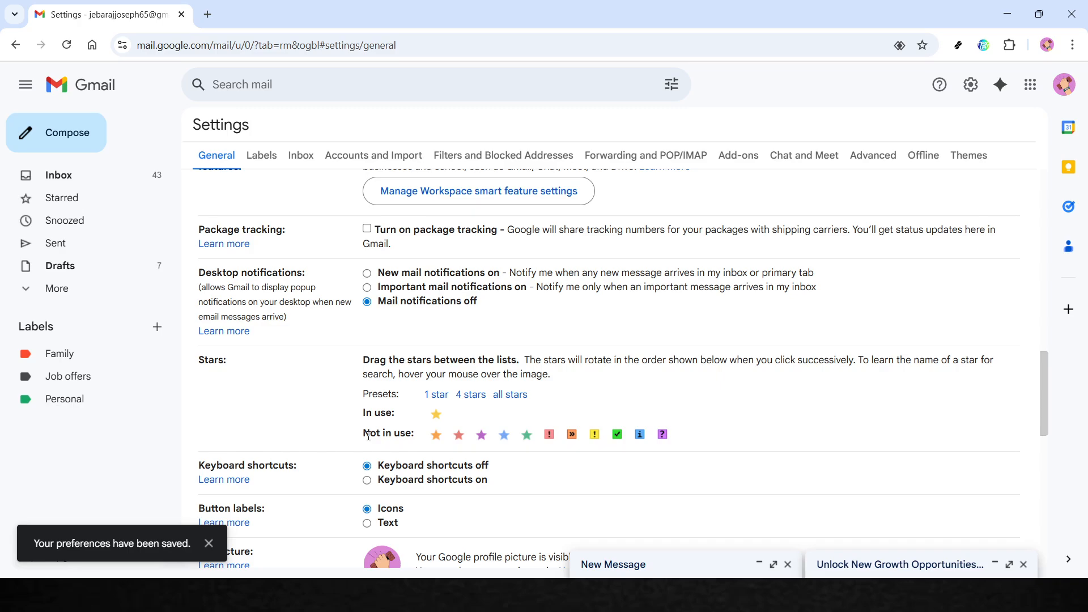
pyautogui.scroll(-3)
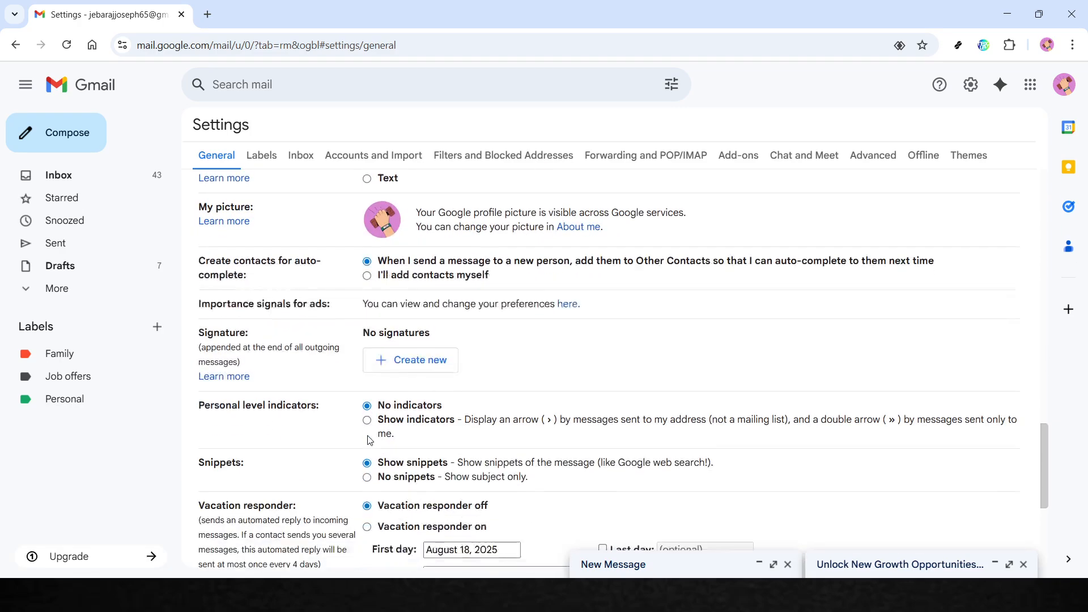
pyautogui.scroll(-3)
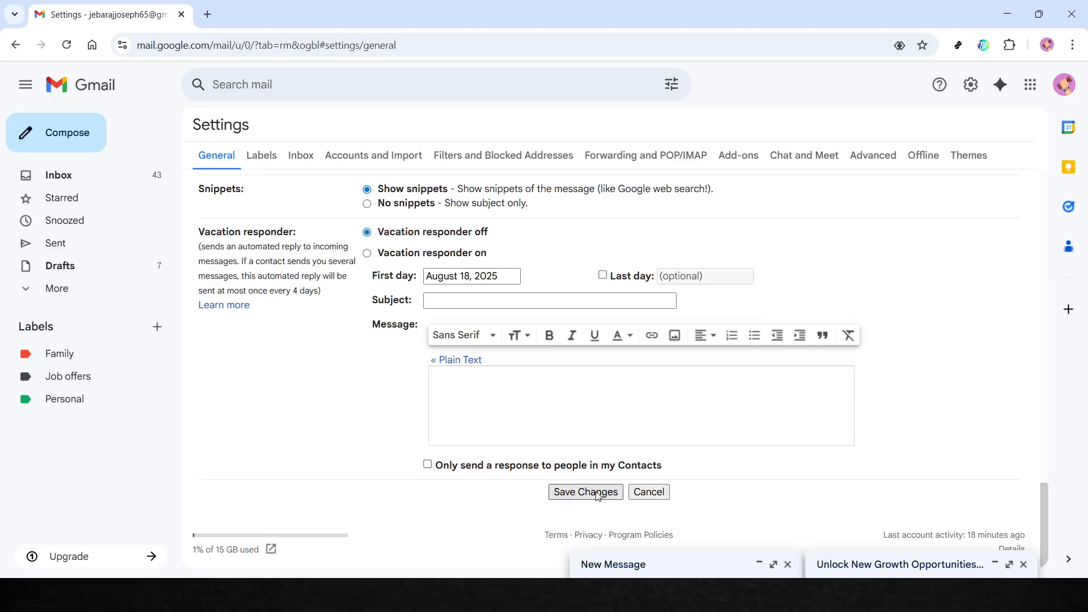